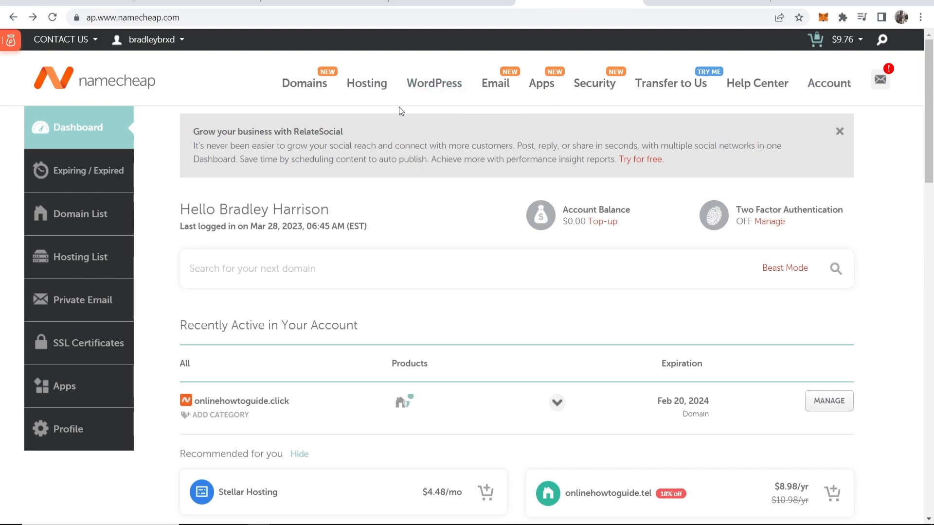
{"action": "mouse_move", "coordinate": [135, 118]}
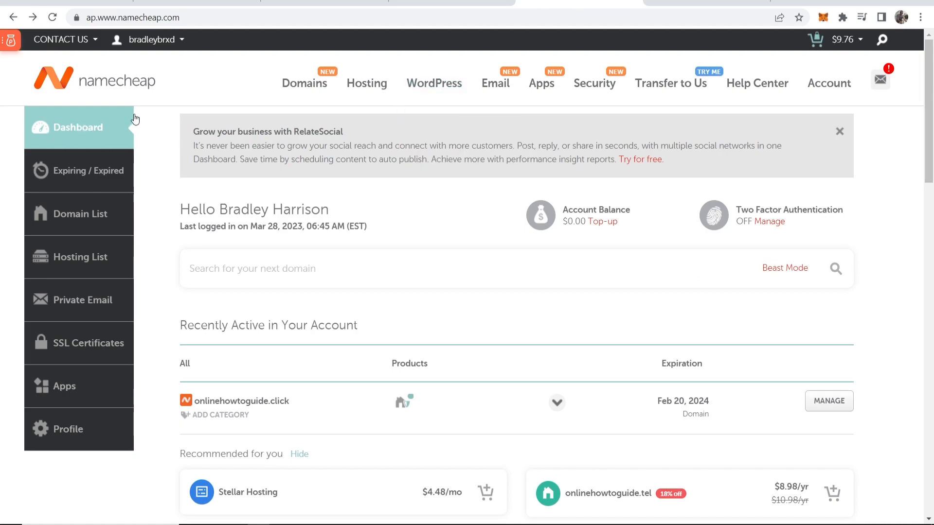
Step: Show the Namecheap domain list scrolled to the streamingmadeveryeasy.com row
{"action": "left_click", "coordinate": [80, 214]}
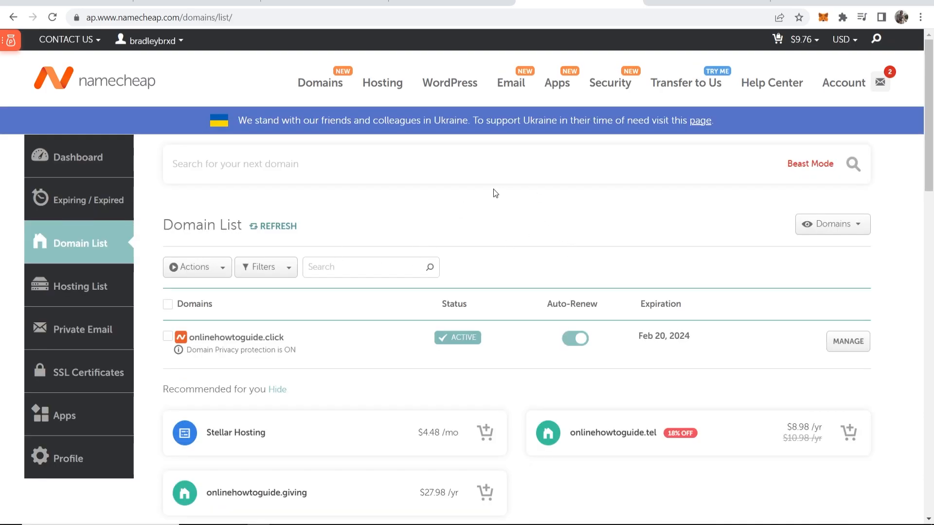
{"action": "scroll", "scroll_direction": "down", "scroll_amount": 3}
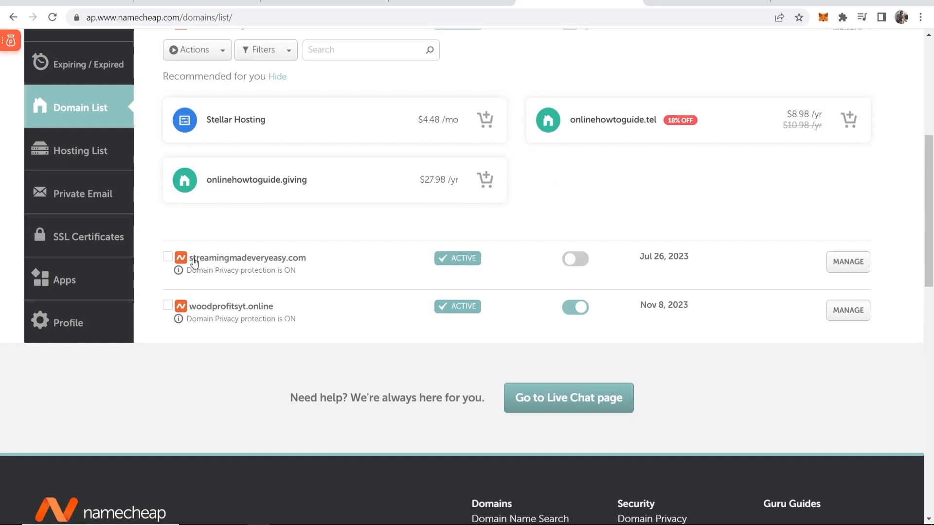
{"action": "mouse_move", "coordinate": [239, 263]}
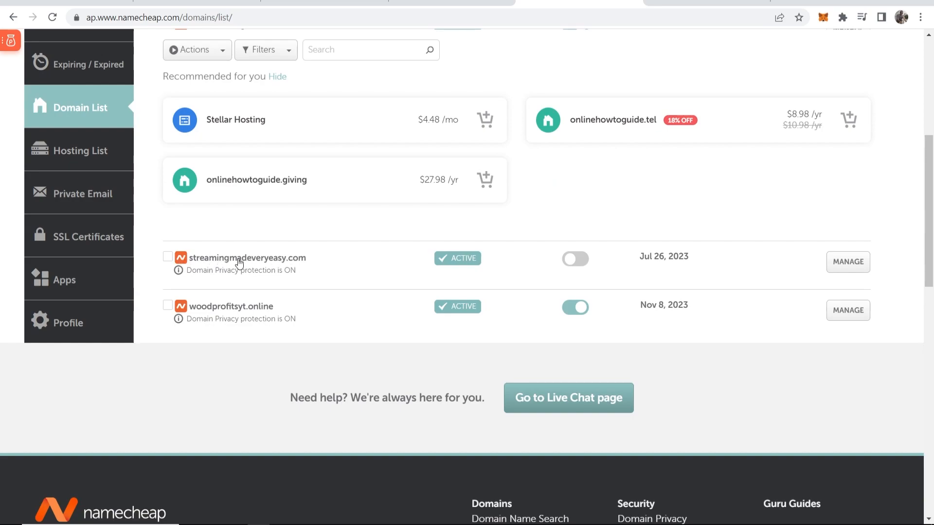
{"action": "mouse_move", "coordinate": [852, 274]}
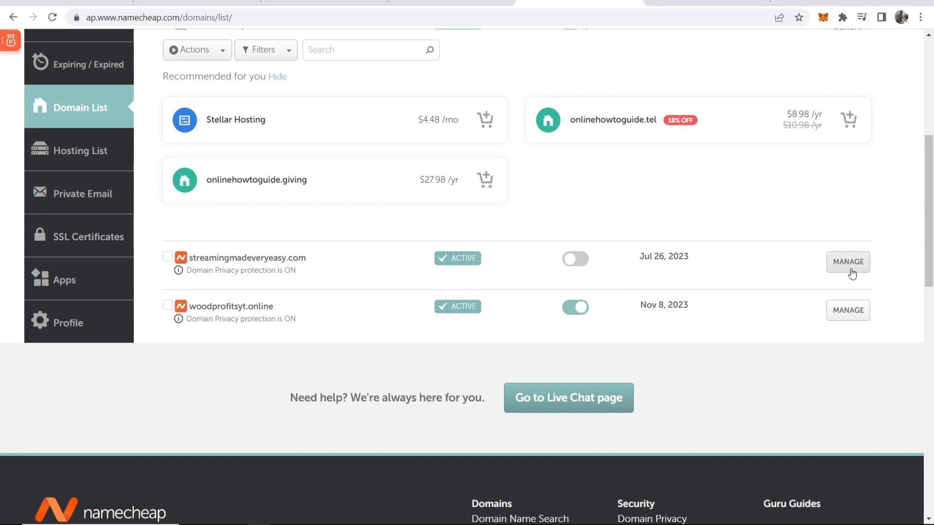
Step: Turn off Domain Lock for streamingmadeveryeasy.com in its Sharing & Transfer settings
{"action": "left_click", "coordinate": [848, 261]}
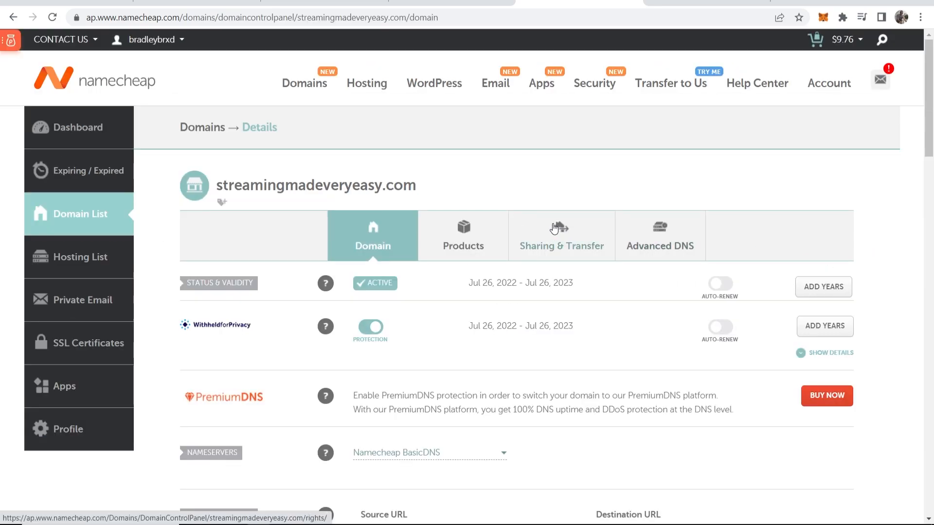
{"action": "left_click", "coordinate": [561, 236]}
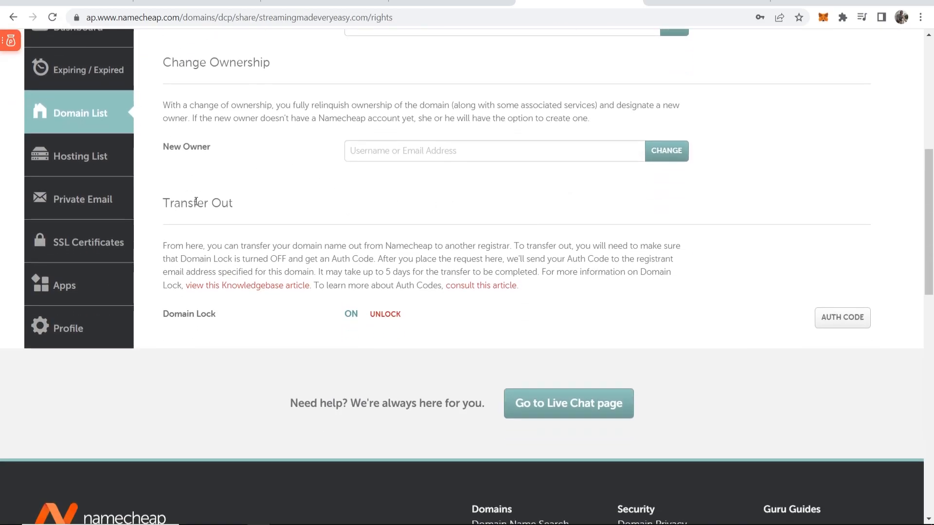
{"action": "mouse_move", "coordinate": [250, 206]}
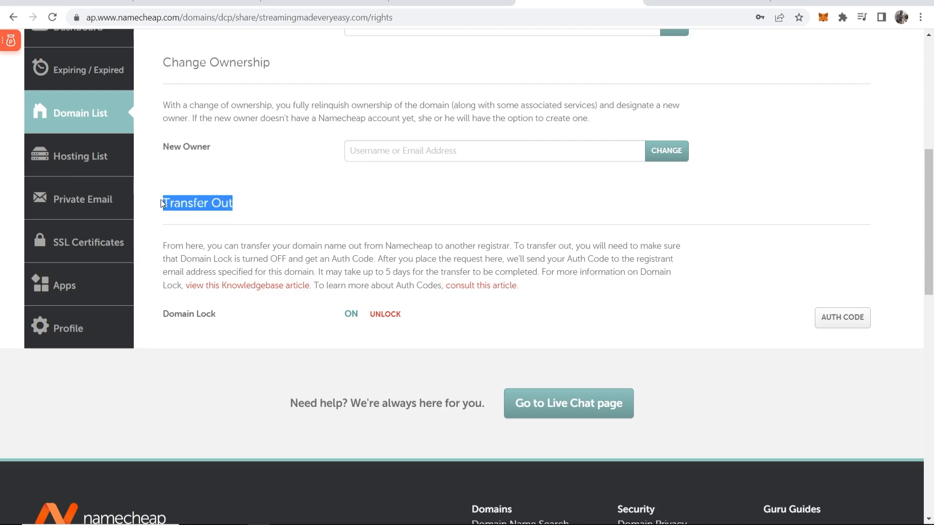
{"action": "left_click", "coordinate": [385, 313]}
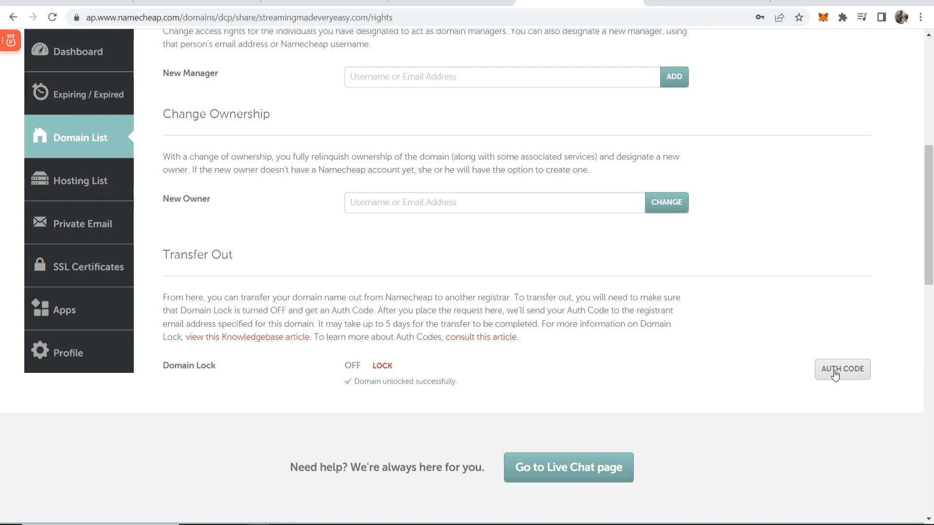
{"action": "mouse_move", "coordinate": [852, 373]}
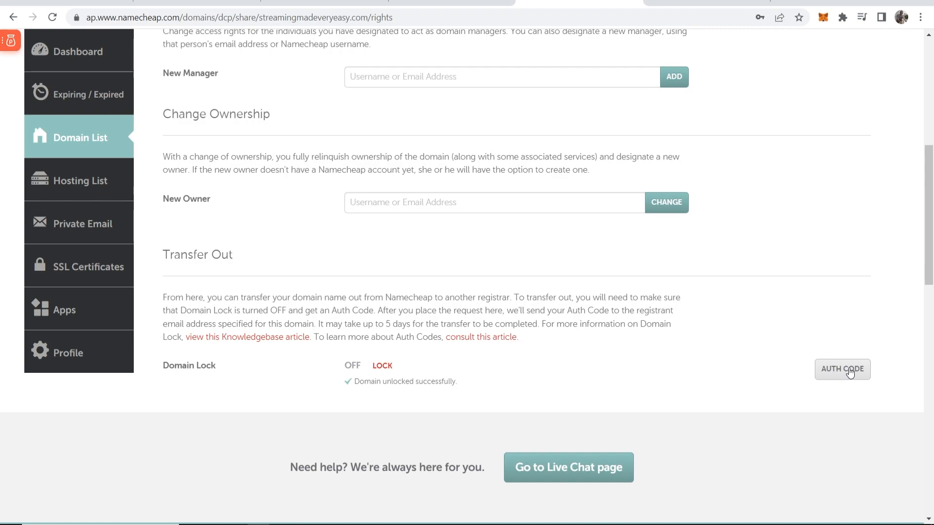
Step: Send the Get Auth Code request for streamingmadeveryeasy.com and check Gmail for the email
{"action": "left_click", "coordinate": [846, 370]}
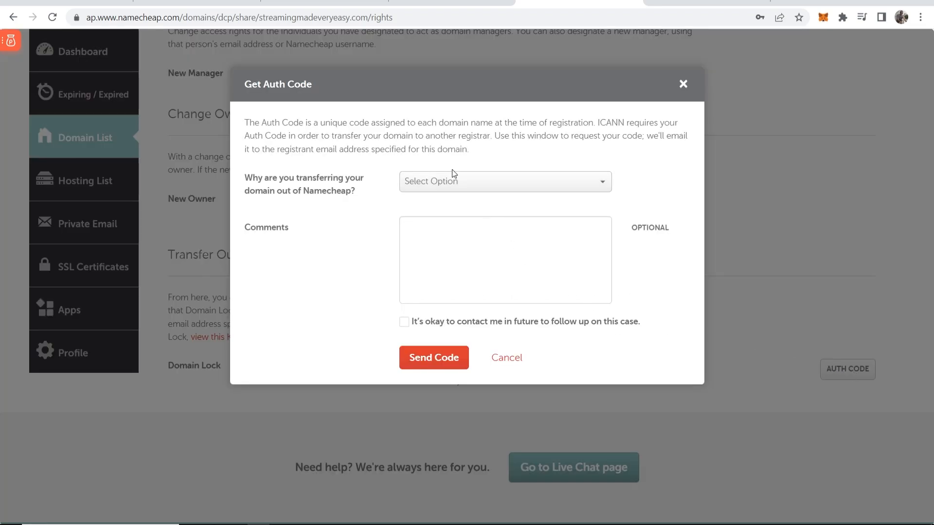
{"action": "mouse_move", "coordinate": [343, 193]}
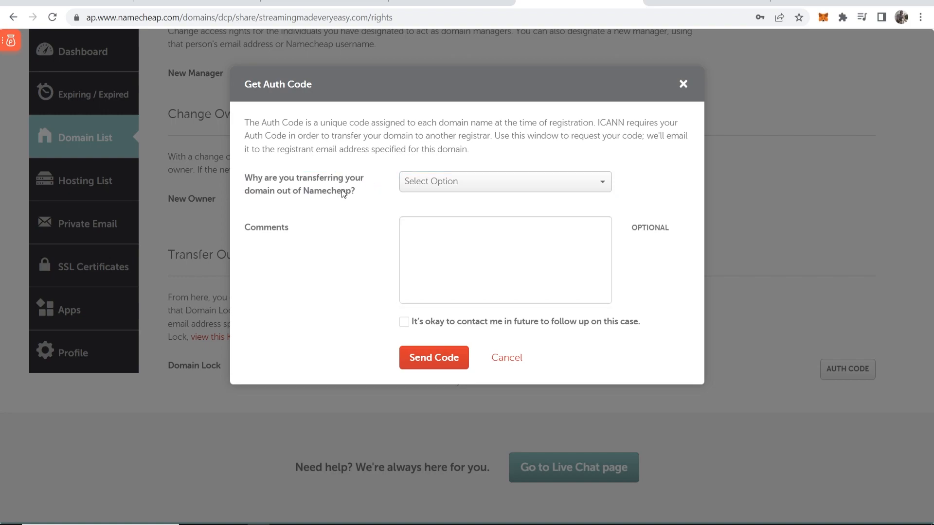
{"action": "left_click", "coordinate": [505, 181]}
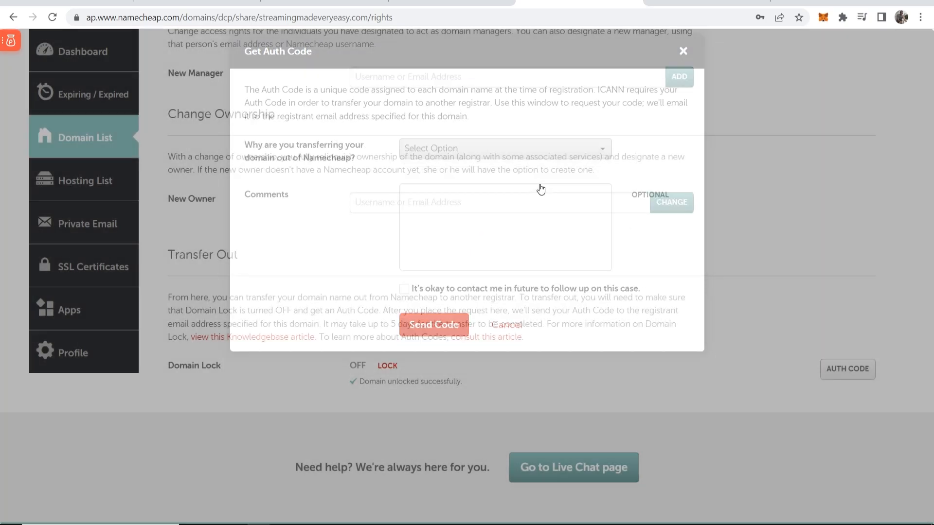
{"action": "left_click", "coordinate": [682, 51]}
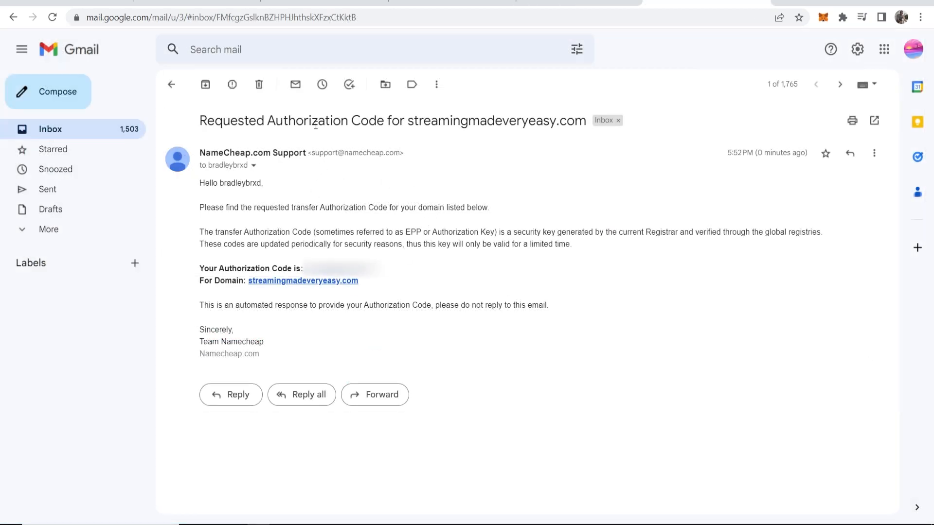
{"action": "mouse_move", "coordinate": [241, 268]}
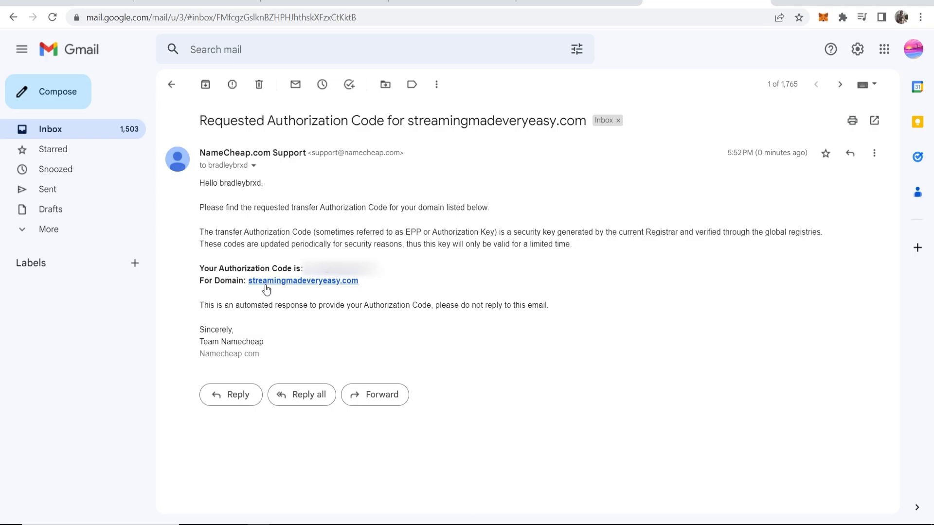
{"action": "mouse_move", "coordinate": [298, 285]}
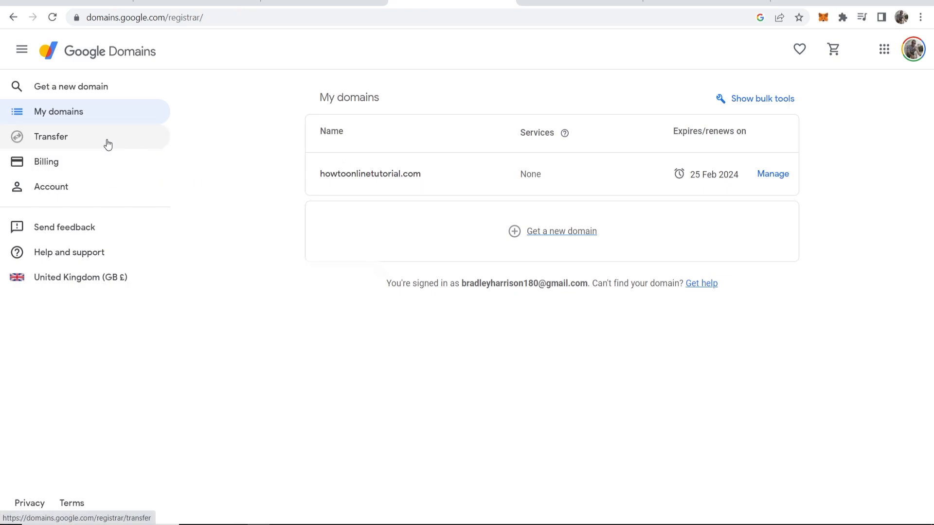
Step: Look up streamingmadeveryeasy.com on the Google Domains transfer-in page
{"action": "left_click", "coordinate": [50, 136]}
{"action": "type", "text": "streamingmadeveryeasy.com"}
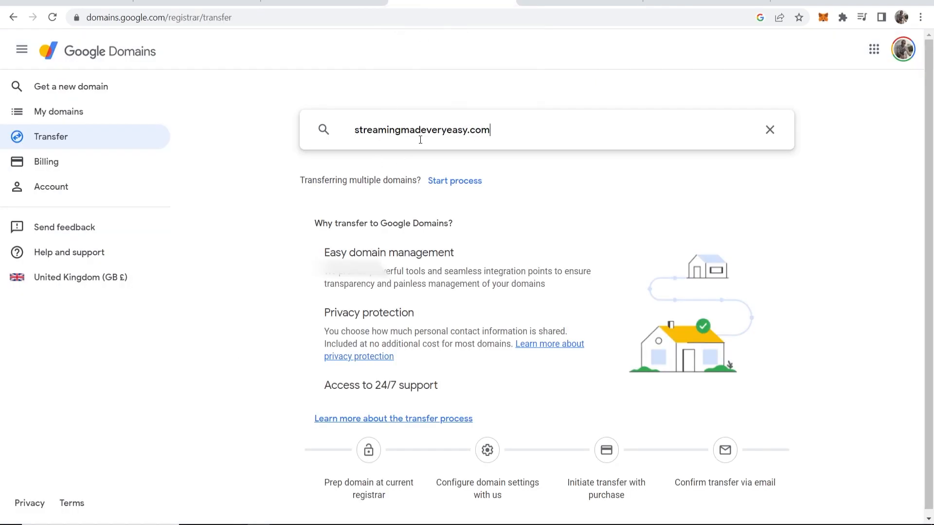
{"action": "key", "text": "Enter"}
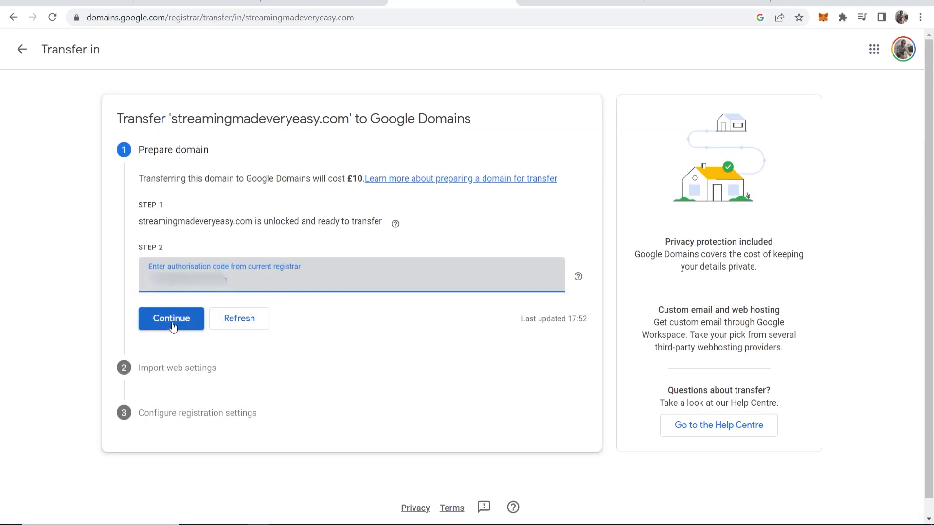
Step: Continue with the code, keep Google-managed DNS copying, and switch auto-renew off, leaving £10 due
{"action": "left_click", "coordinate": [171, 318]}
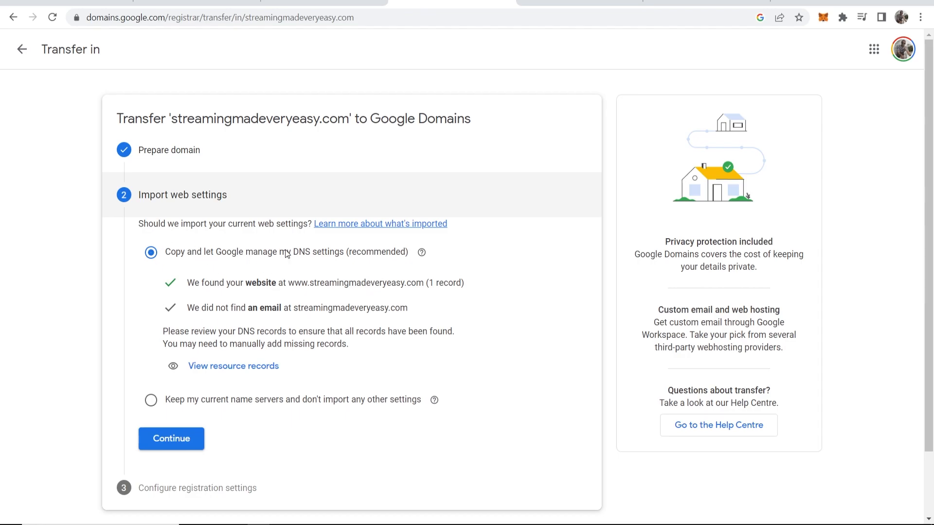
{"action": "mouse_move", "coordinate": [413, 294]}
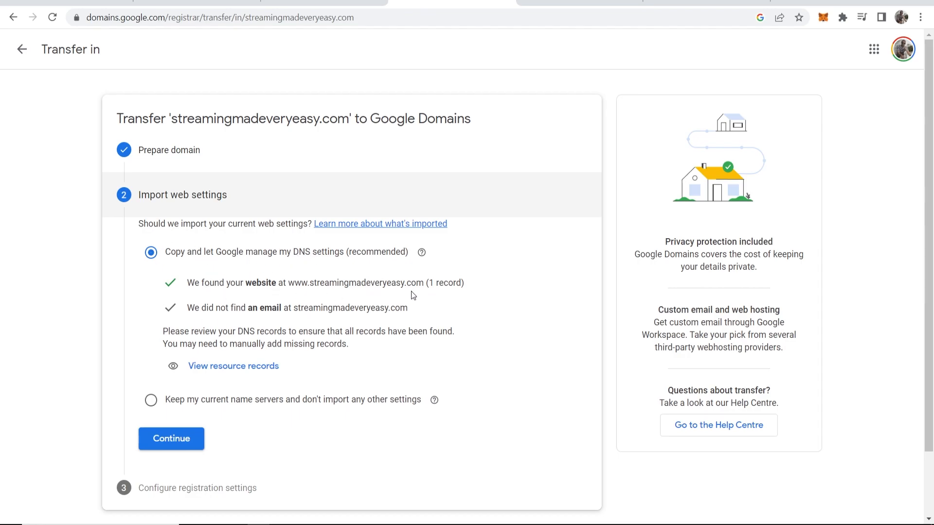
{"action": "mouse_move", "coordinate": [219, 257]}
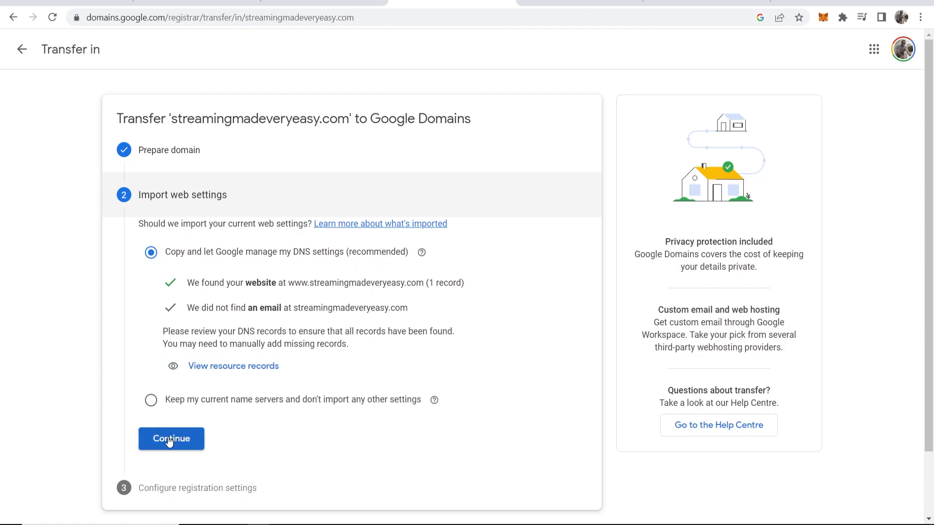
{"action": "left_click", "coordinate": [171, 438]}
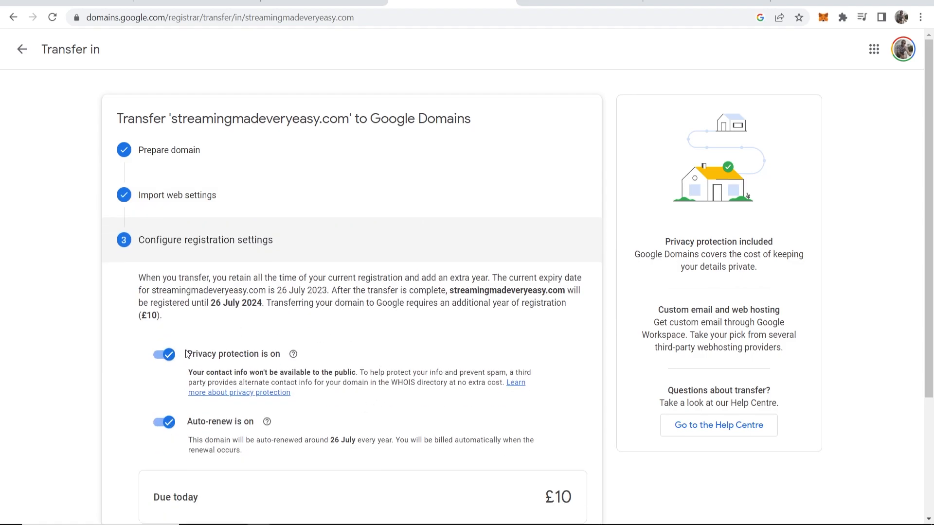
{"action": "left_click", "coordinate": [163, 421]}
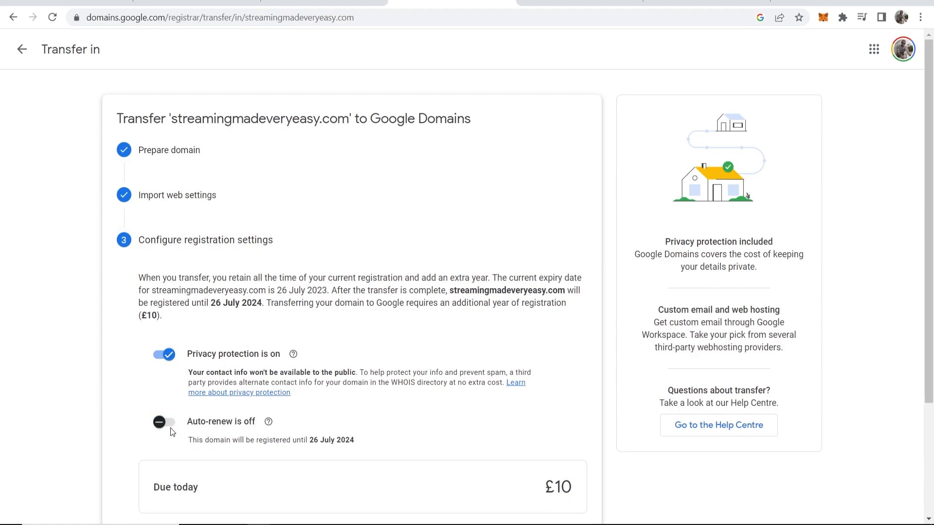
{"action": "scroll", "scroll_direction": "down", "scroll_amount": 3}
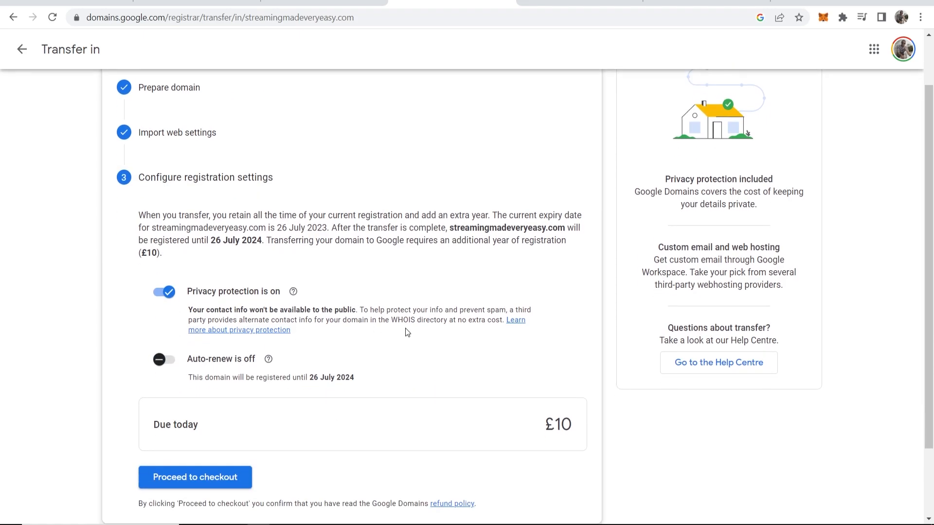
{"action": "scroll", "scroll_direction": "down", "scroll_amount": 3}
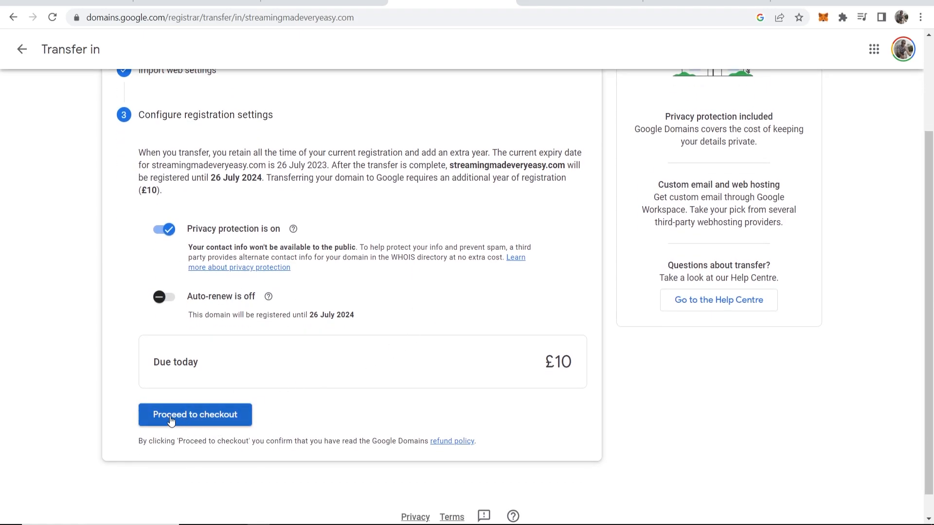
Step: Check out and buy the £10 transfer with 1-year renewal for streamingmadeveryeasy.com
{"action": "left_click", "coordinate": [194, 414]}
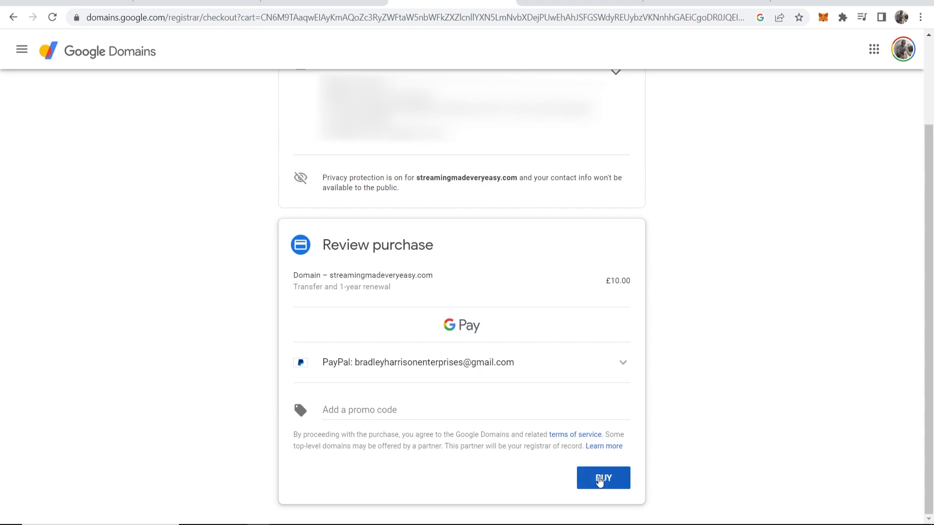
{"action": "left_click", "coordinate": [603, 477]}
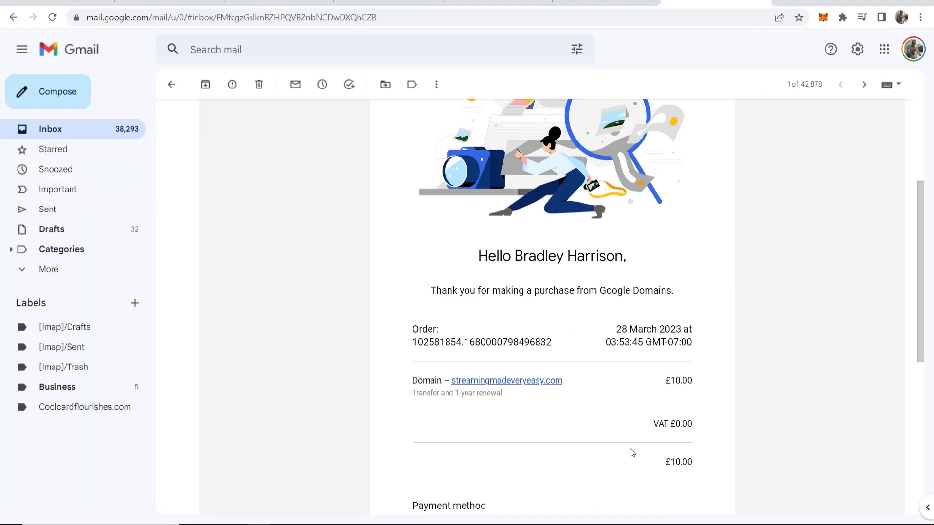
{"action": "mouse_move", "coordinate": [481, 261]}
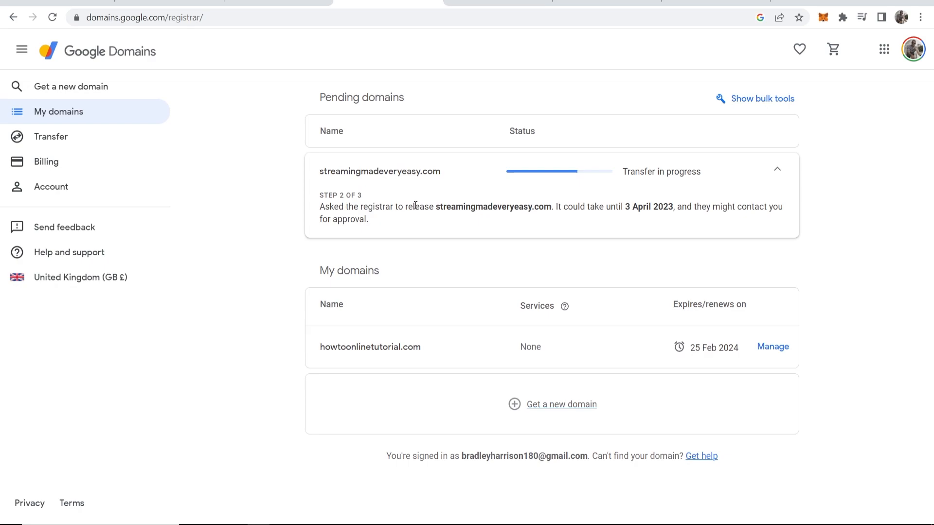
Step: Review the pending 'Transfer in progress' status for streamingmadeveryeasy.com and collapse its details
{"action": "double_click", "coordinate": [627, 206]}
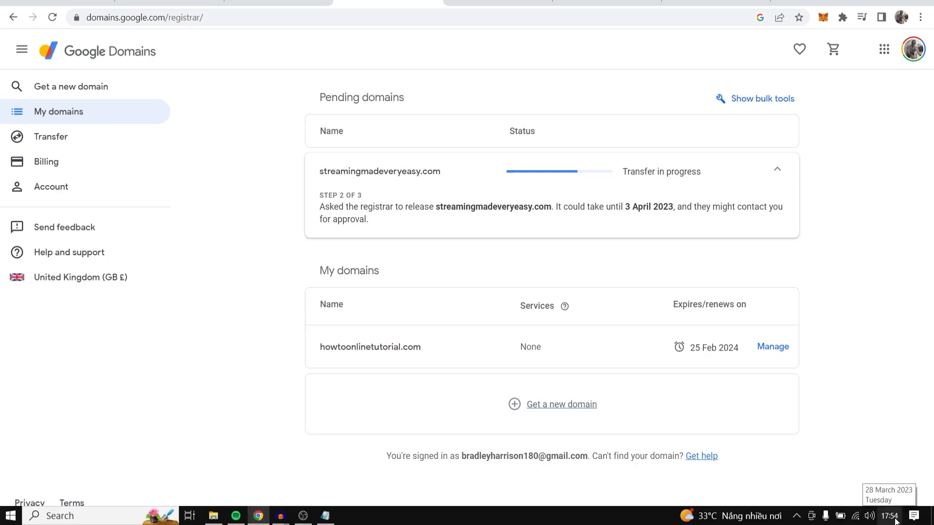
{"action": "mouse_move", "coordinate": [839, 252]}
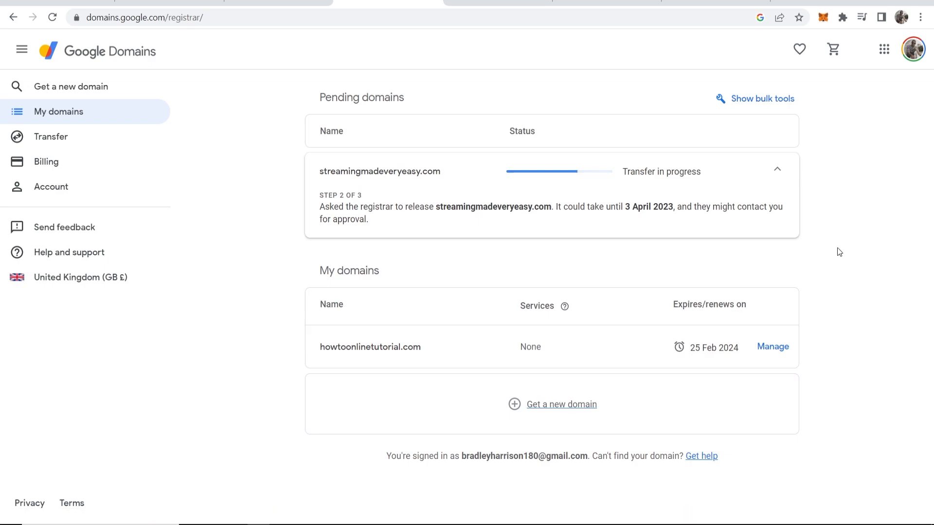
{"action": "left_click", "coordinate": [777, 169]}
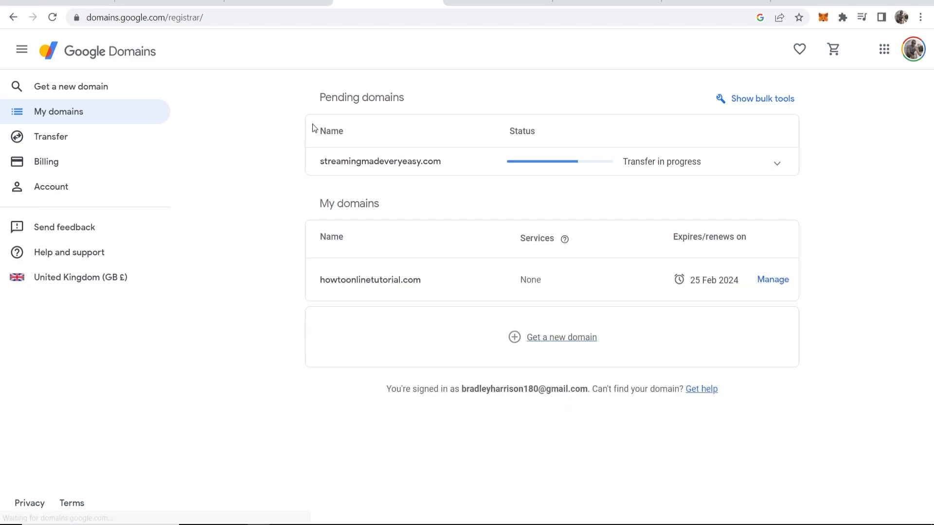